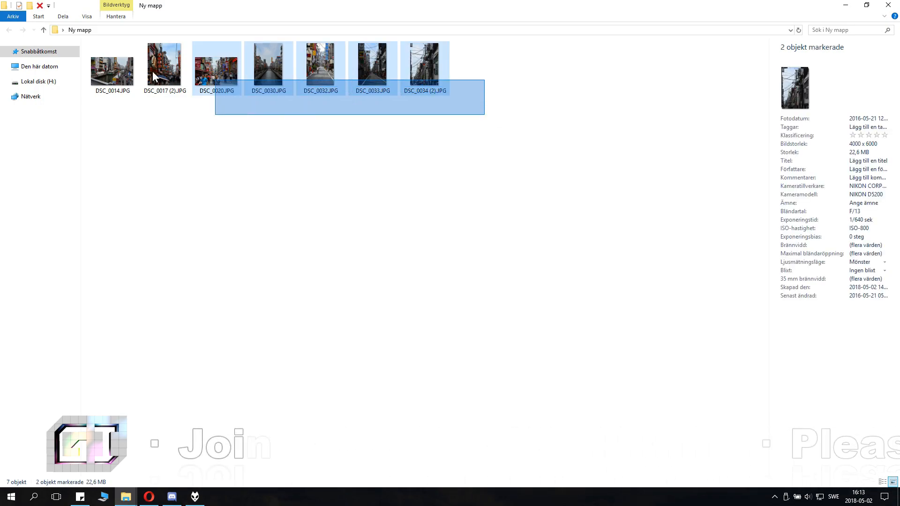
Send all seven selected photos to a compressed folder, creating DSC_0034 (2).zip in Ny mapp.
{"action": "left_click", "coordinate": [503, 139]}
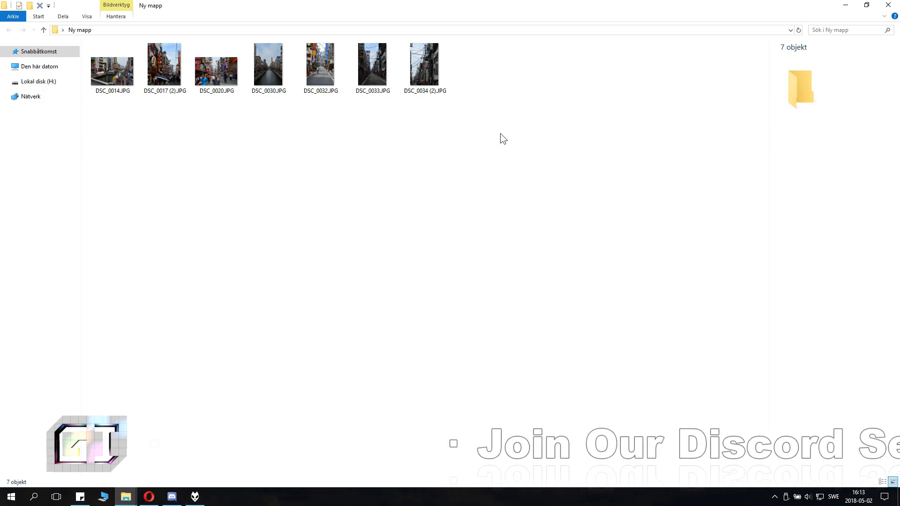
{"action": "mouse_move", "coordinate": [483, 135]}
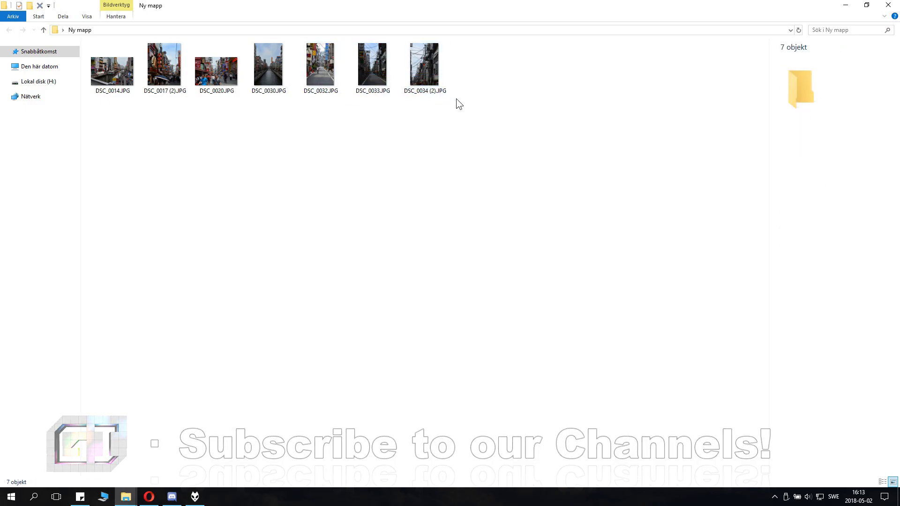
{"action": "key", "text": "ctrl+a"}
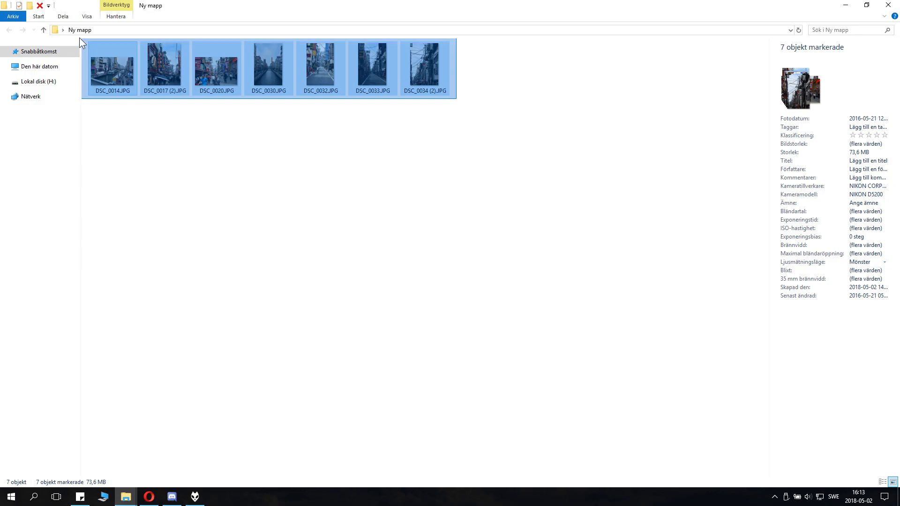
{"action": "left_click", "coordinate": [382, 176]}
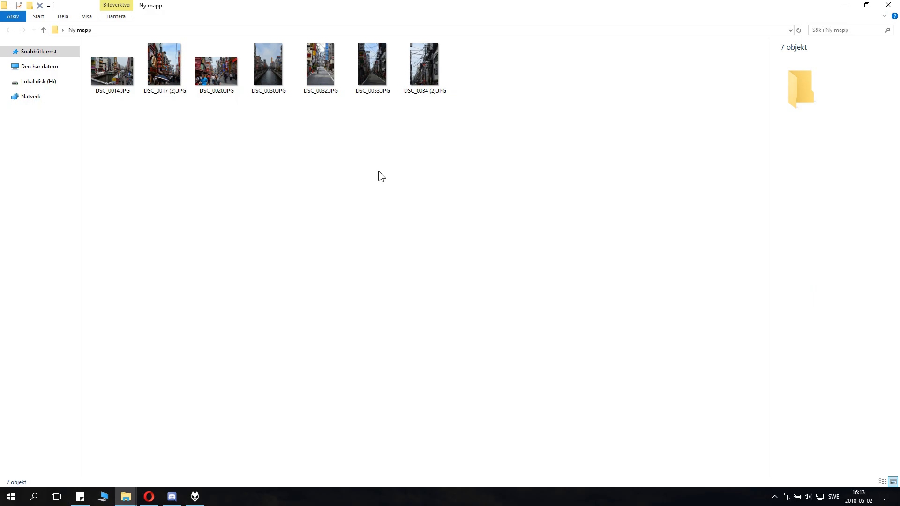
{"action": "mouse_move", "coordinate": [506, 142]}
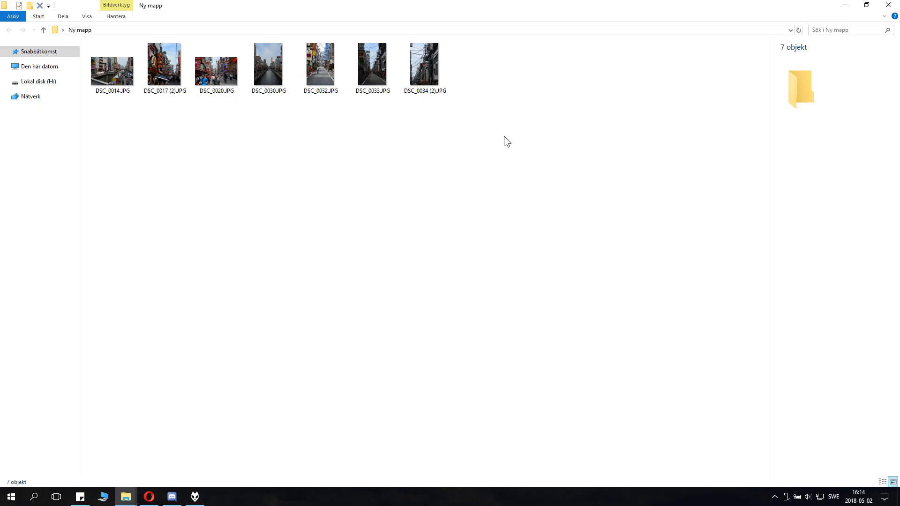
{"action": "key", "text": "ctrl+a"}
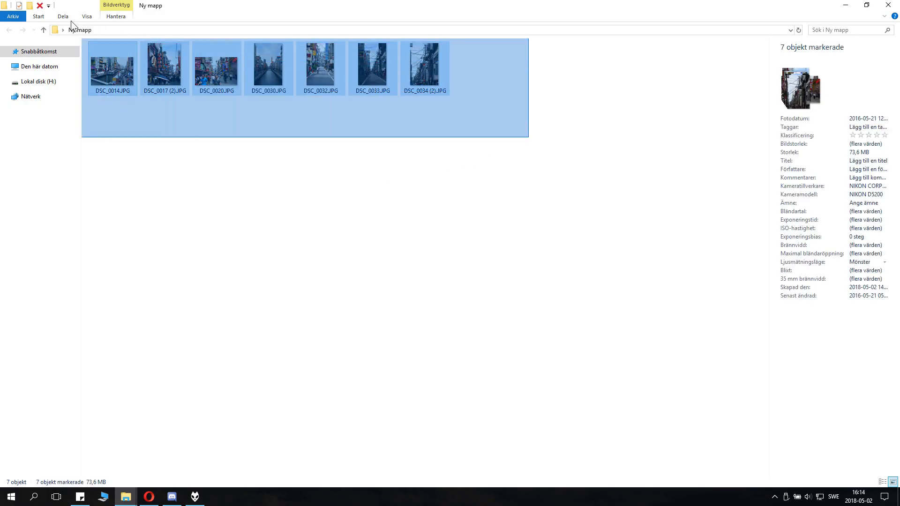
{"action": "left_click", "coordinate": [112, 66]}
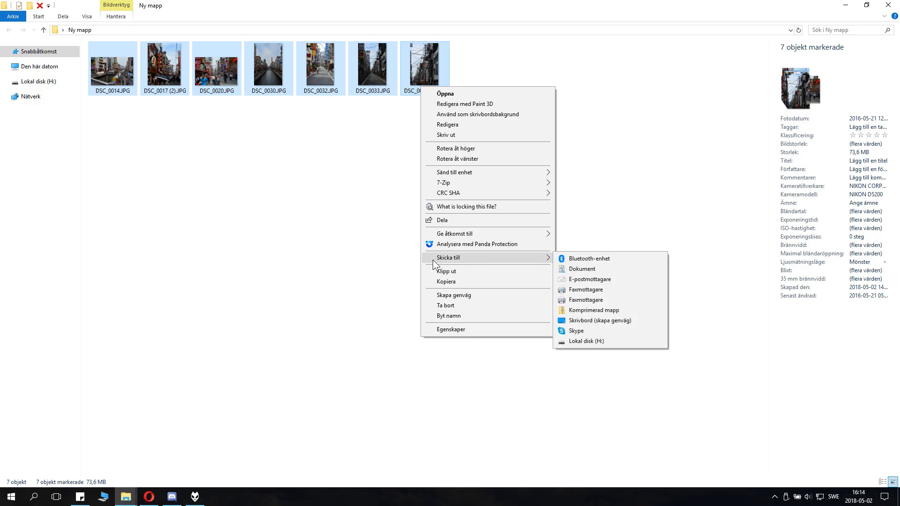
{"action": "mouse_move", "coordinate": [474, 264]}
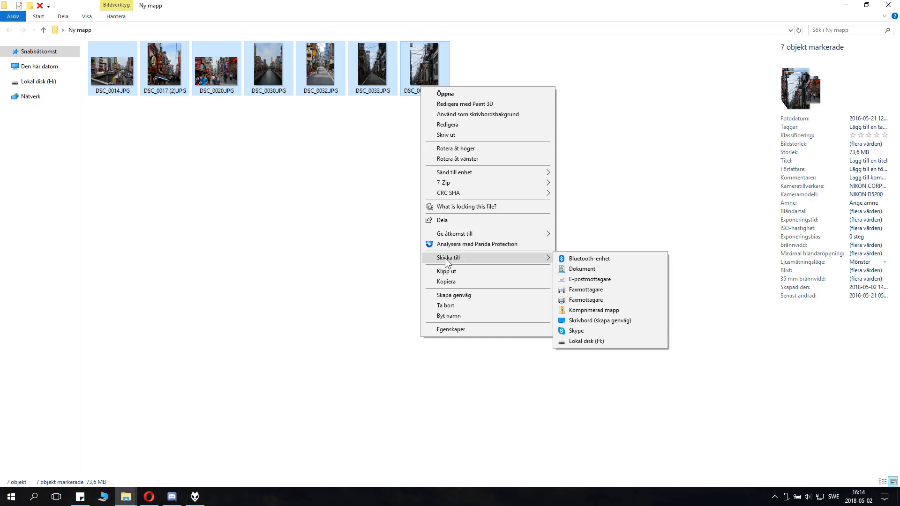
{"action": "mouse_move", "coordinate": [592, 262]}
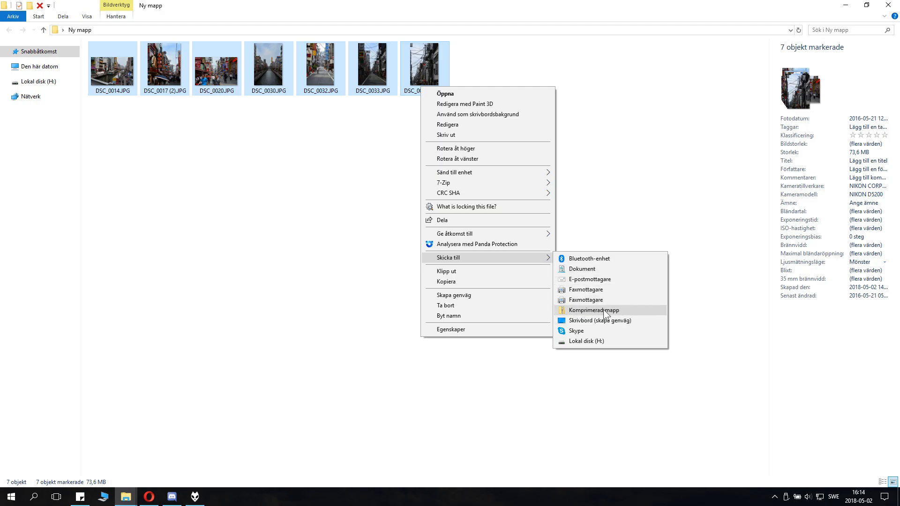
{"action": "left_click", "coordinate": [594, 309]}
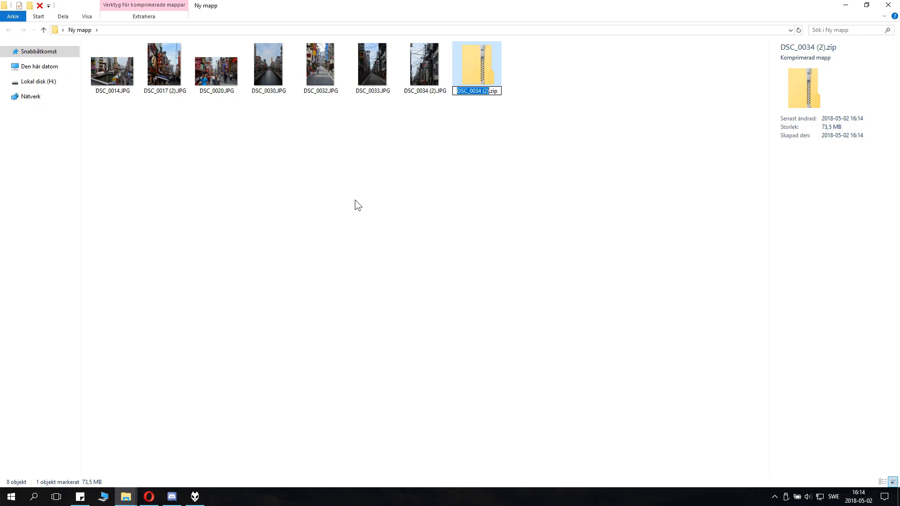
Begin renaming the new archive toward 'pictures', typing 'pis'.
{"action": "type", "text": "pis"}
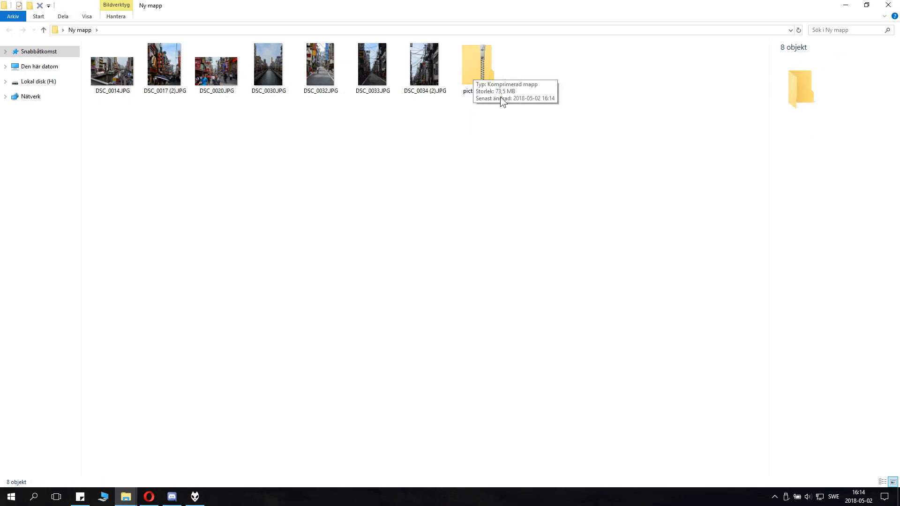
{"action": "mouse_move", "coordinate": [495, 120]}
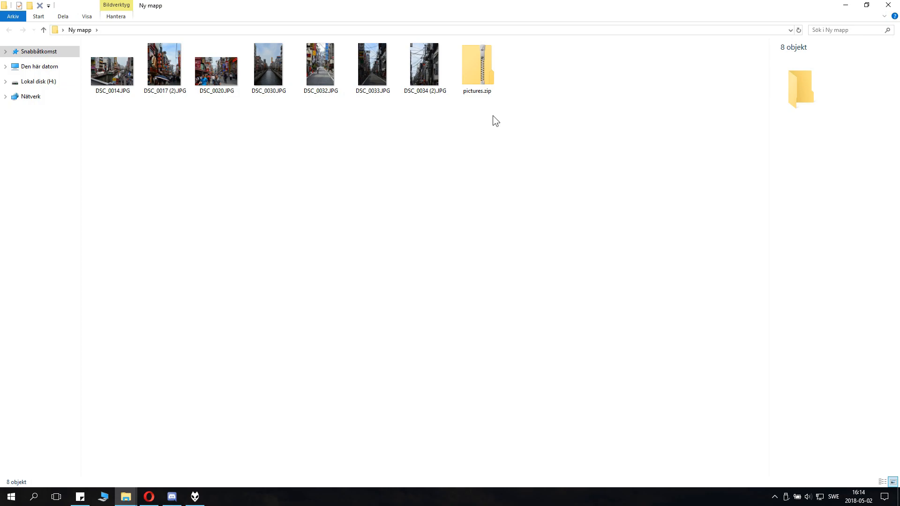
{"action": "double_click", "coordinate": [476, 64]}
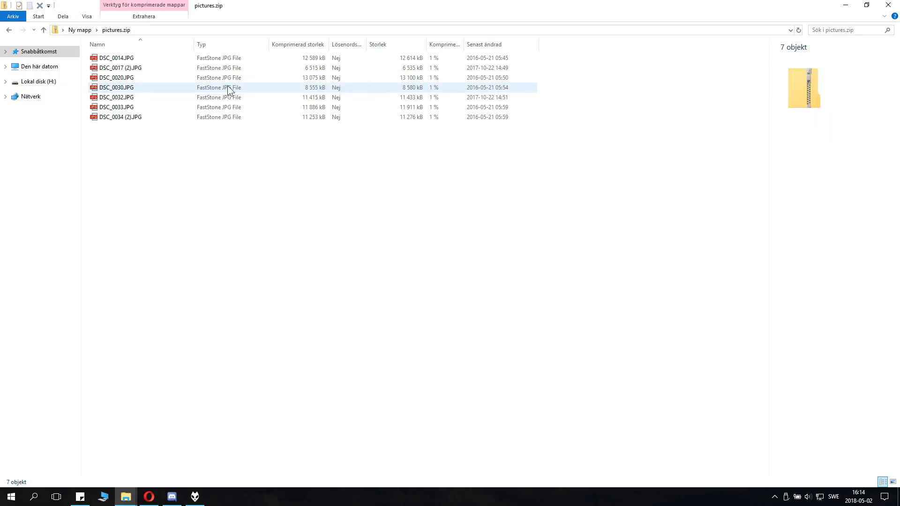
{"action": "left_click", "coordinate": [120, 67]}
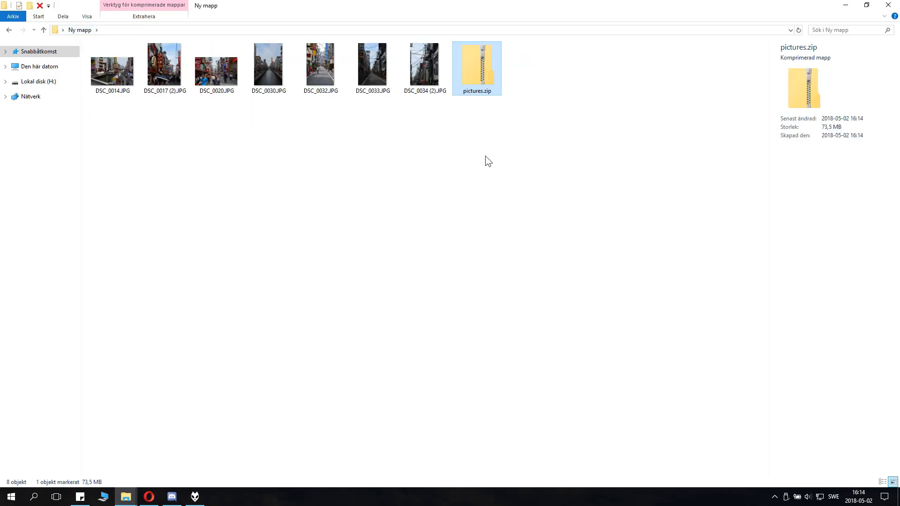
{"action": "left_click", "coordinate": [445, 114]}
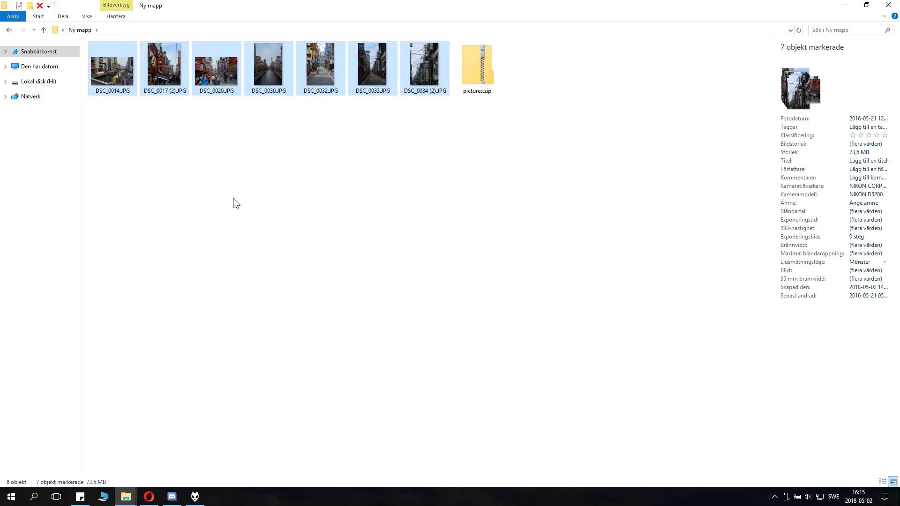
{"action": "mouse_move", "coordinate": [405, 165]}
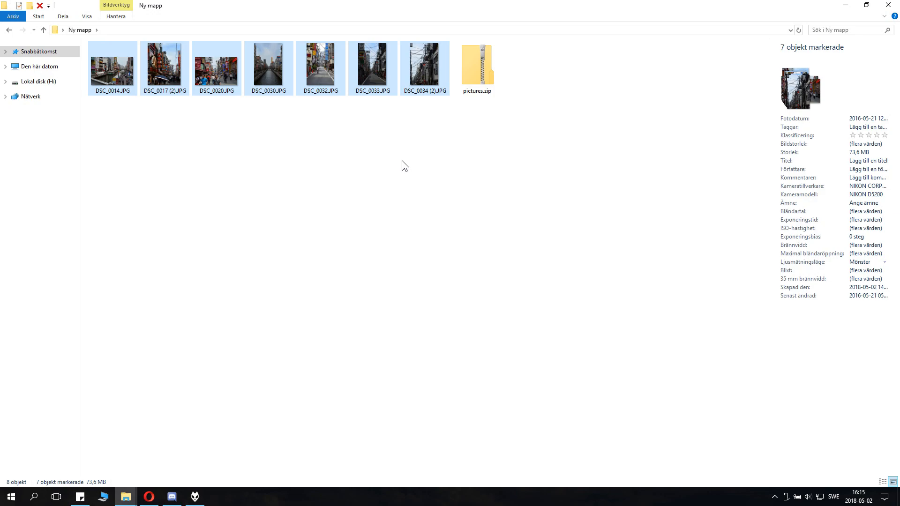
{"action": "mouse_move", "coordinate": [473, 142]}
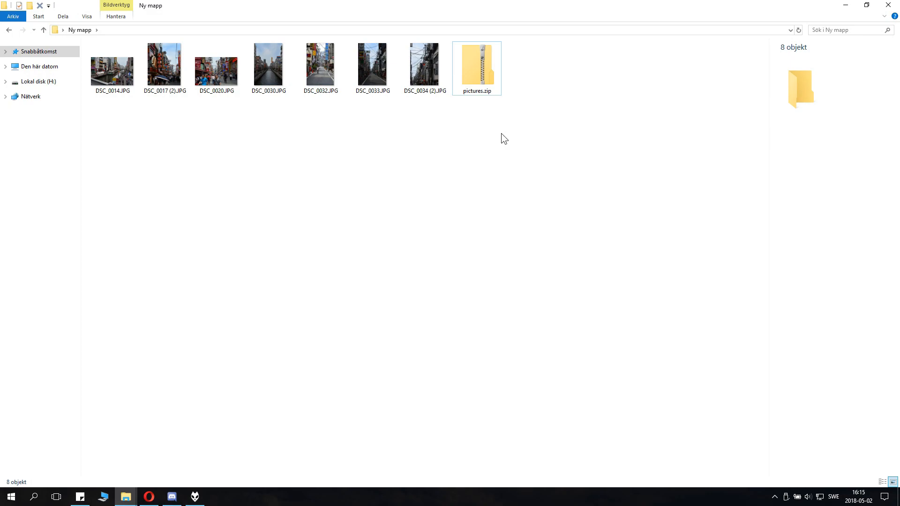
{"action": "mouse_move", "coordinate": [540, 127]}
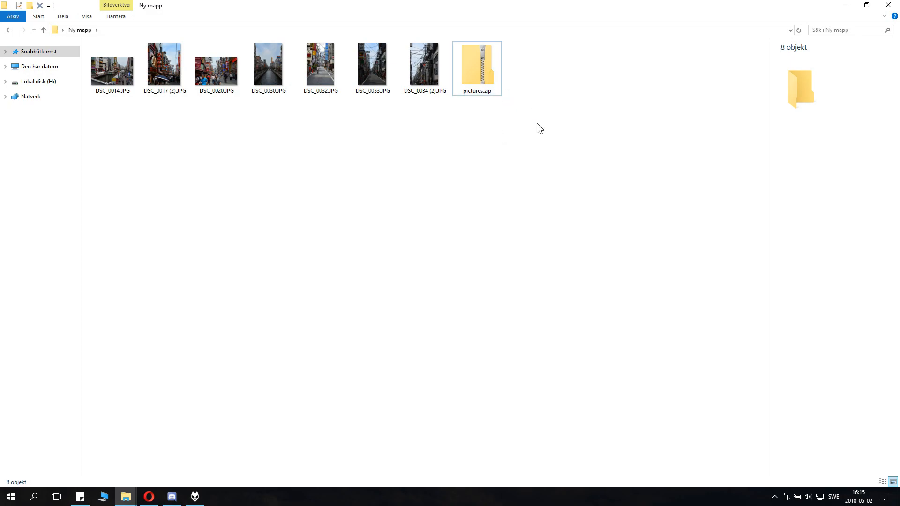
Create Ny komprimerad mapp.zip via Nytt > Komprimerad mapp, select the photos, and switch to foobar2000.
{"action": "right_click", "coordinate": [539, 127]}
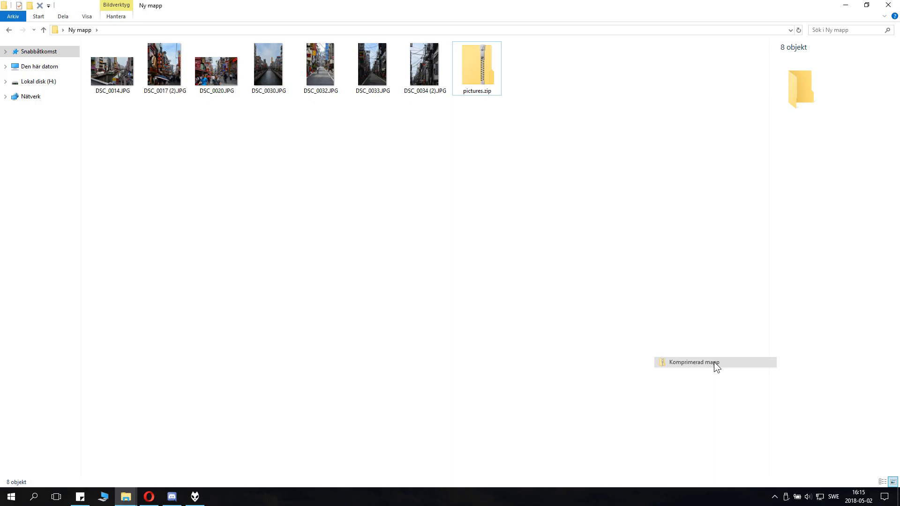
{"action": "left_click", "coordinate": [693, 361]}
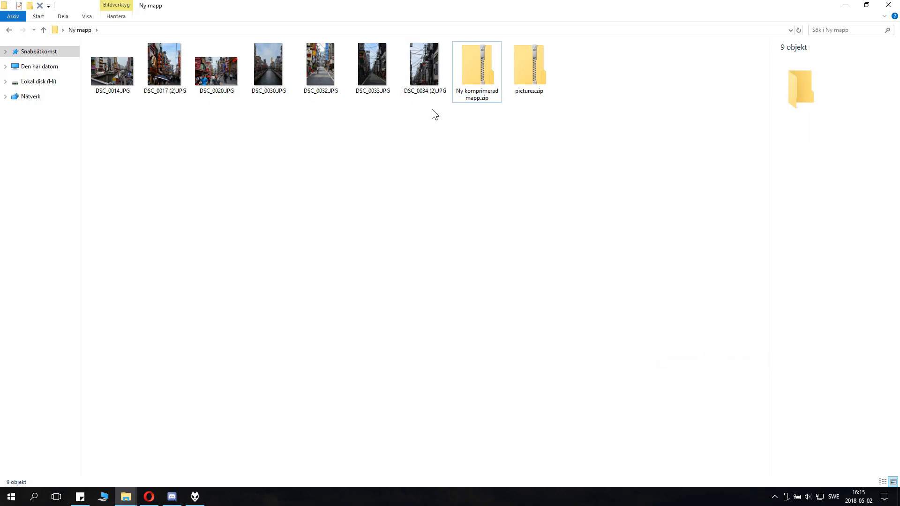
{"action": "left_click_drag", "start_coordinate": [111, 66], "coordinate": [410, 179]}
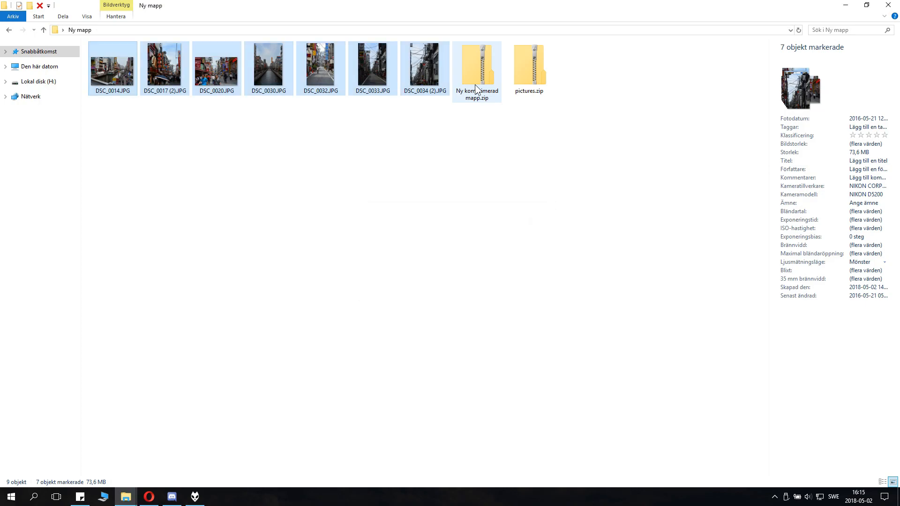
{"action": "double_click", "coordinate": [477, 61]}
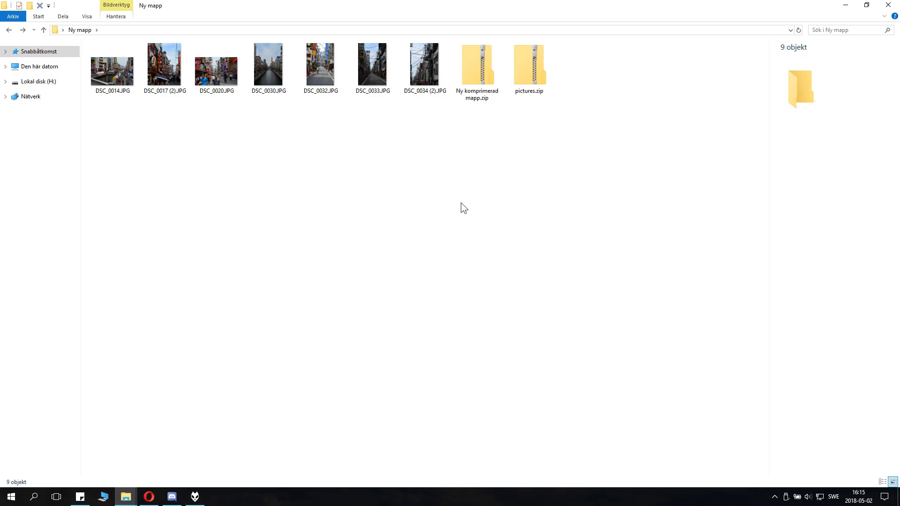
{"action": "mouse_move", "coordinate": [447, 207]}
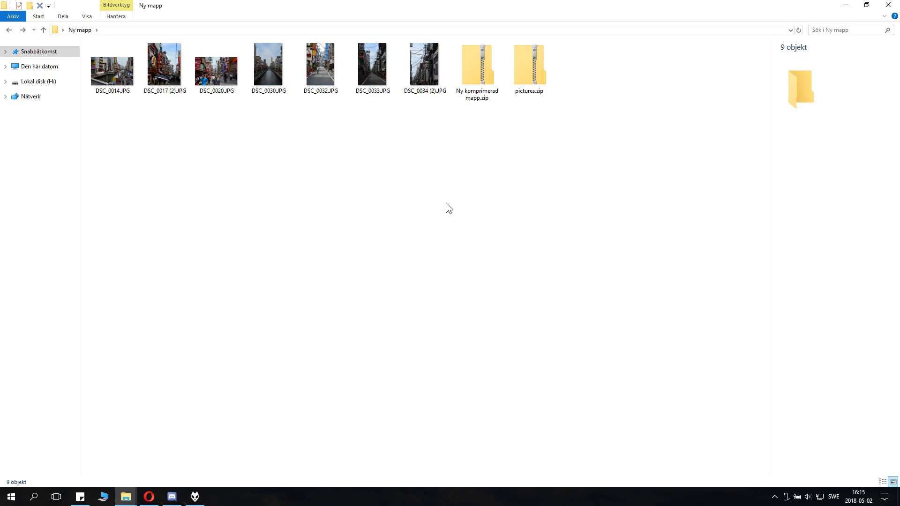
{"action": "mouse_move", "coordinate": [251, 493]}
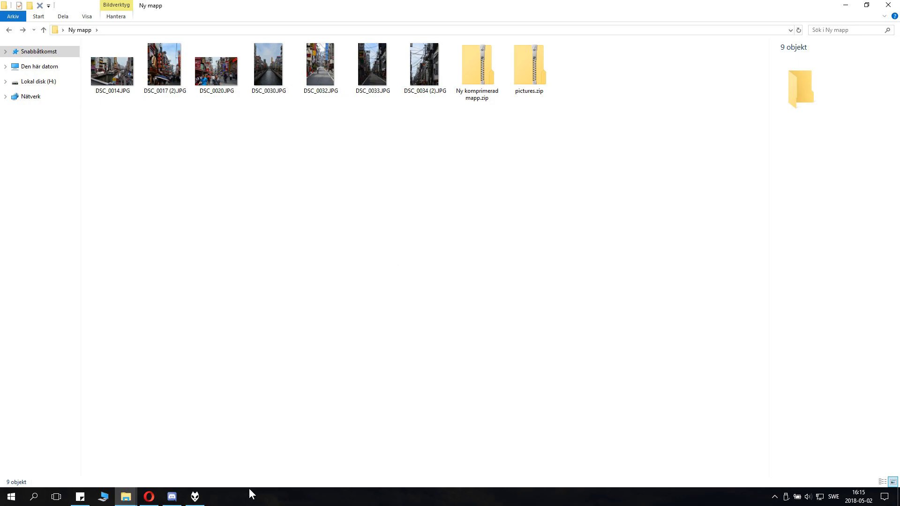
{"action": "left_click", "coordinate": [194, 497]}
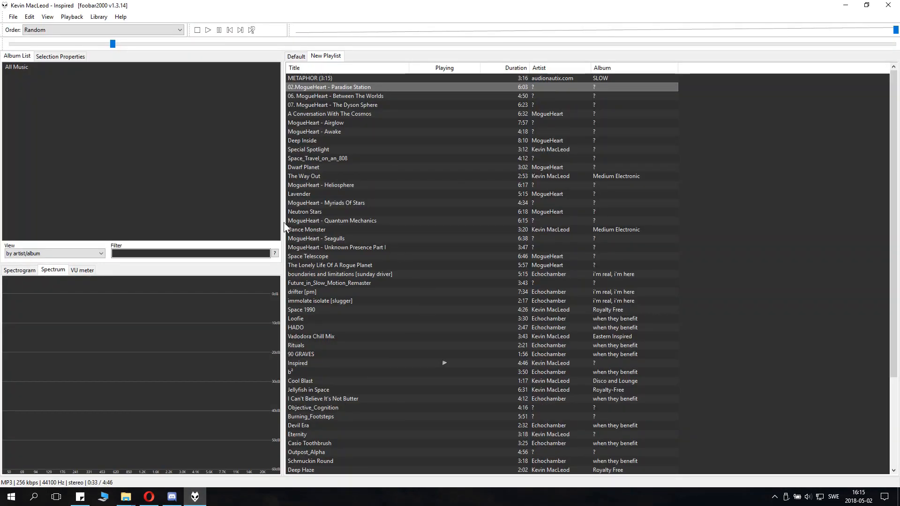
{"action": "mouse_move", "coordinate": [226, 211]}
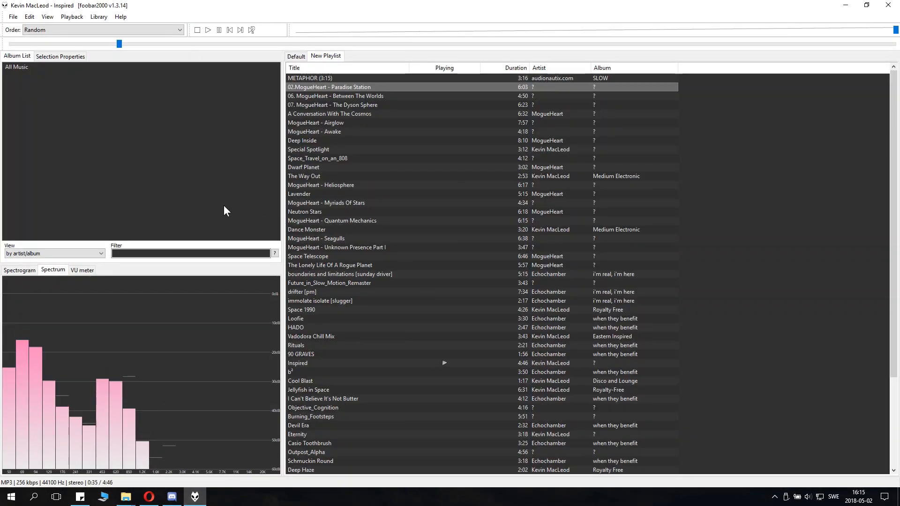